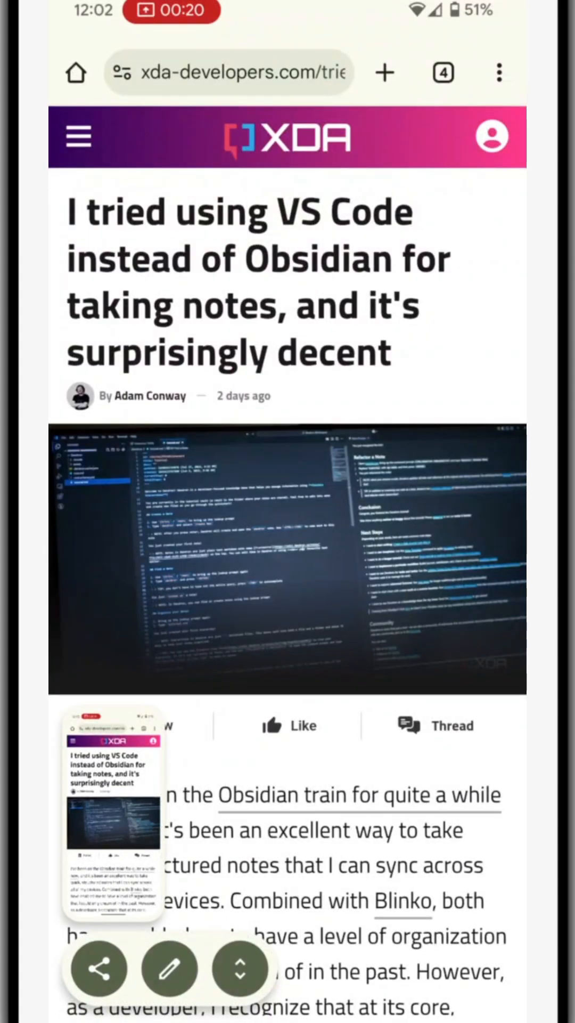
Extend the XDA article screenshot with Capture more after scrolling the page down and back.
scroll(down, 3)
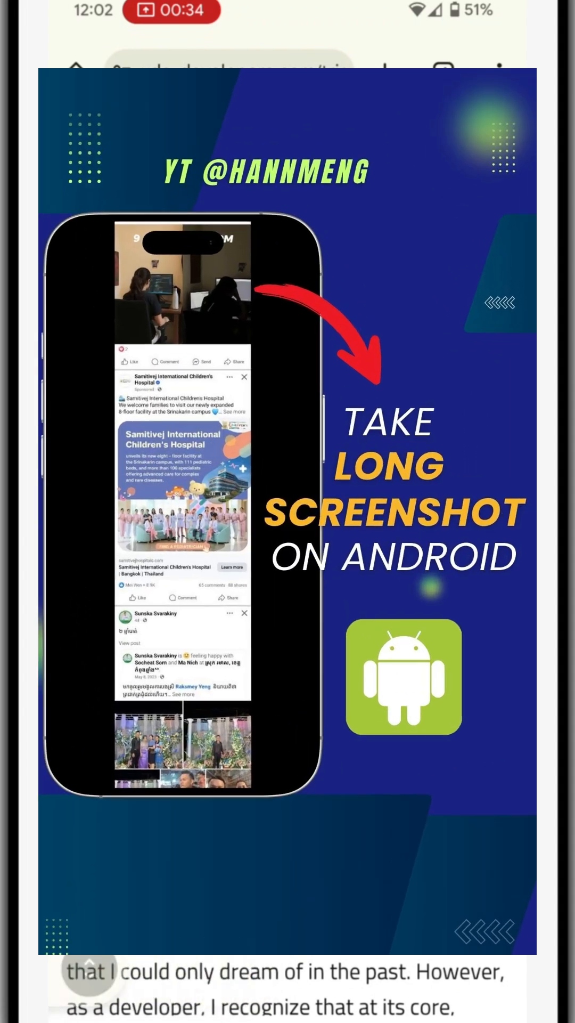
scroll(up, 3)
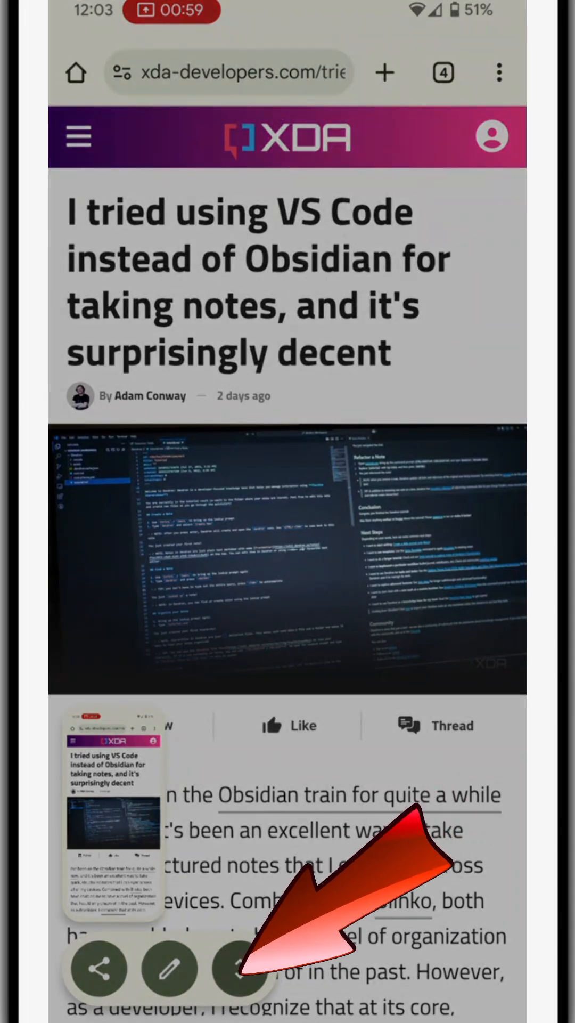
click(239, 968)
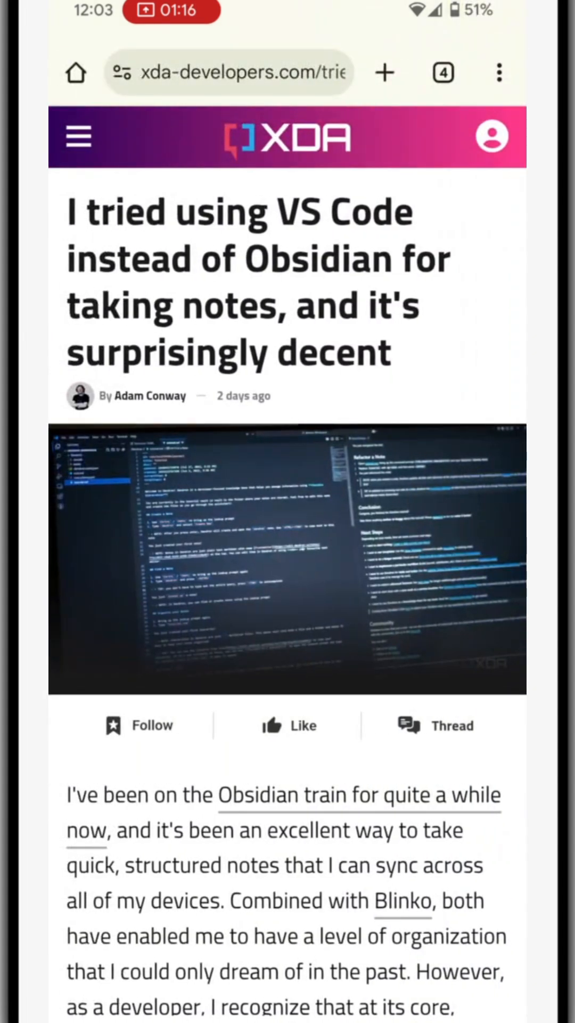
Scroll through the XDA article, then leave Chrome for the Android home screen.
scroll(down, 3)
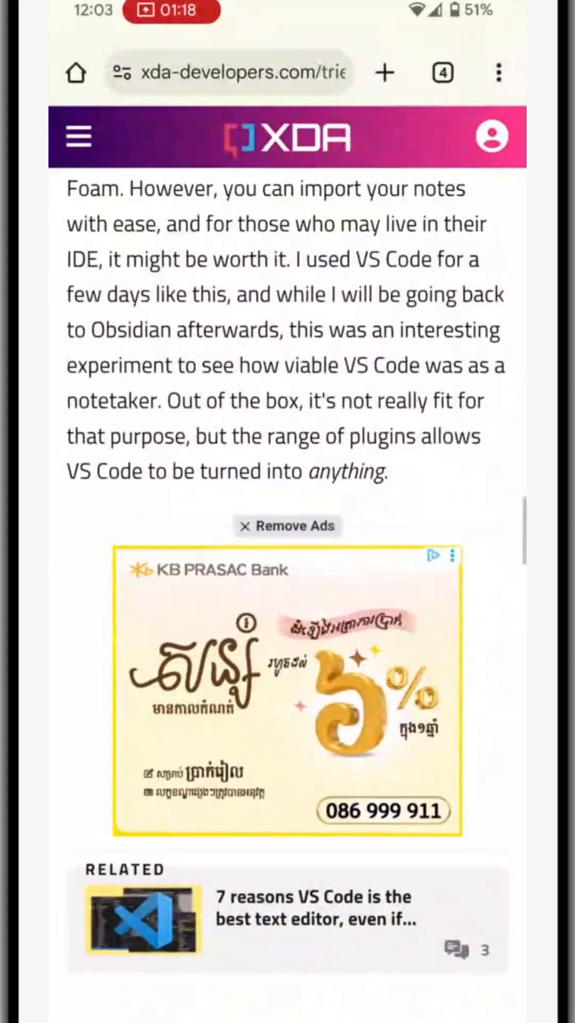
scroll(up, 3)
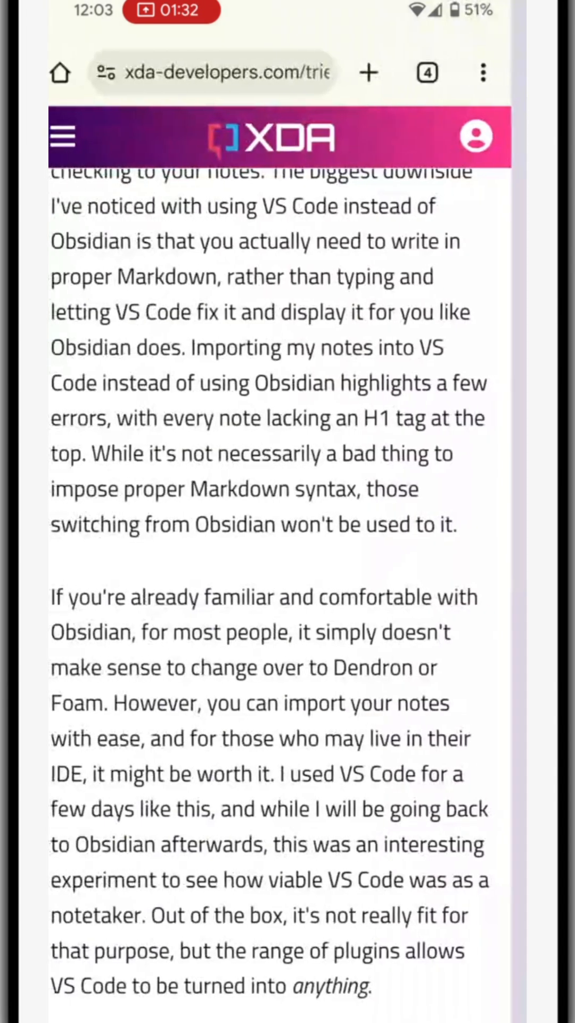
key(Home)
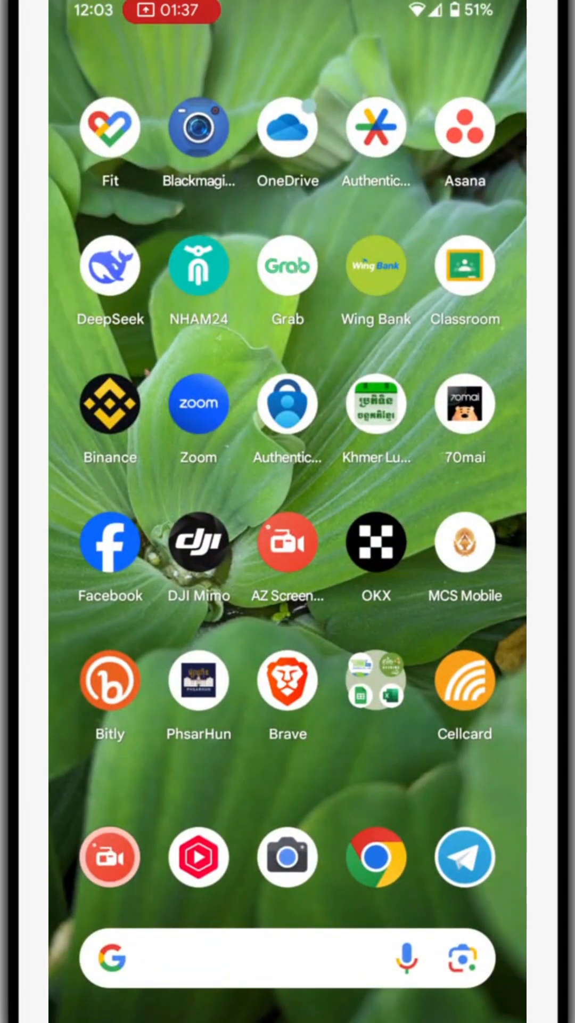
Launch Facebook from the home screen and scroll the news feed past the first posts.
click(110, 541)
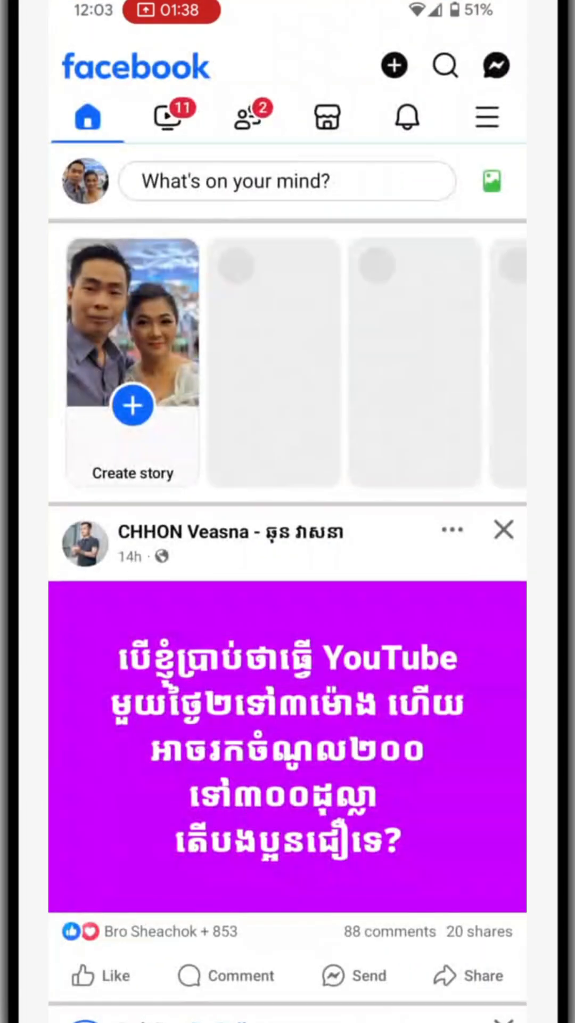
scroll(down, 3)
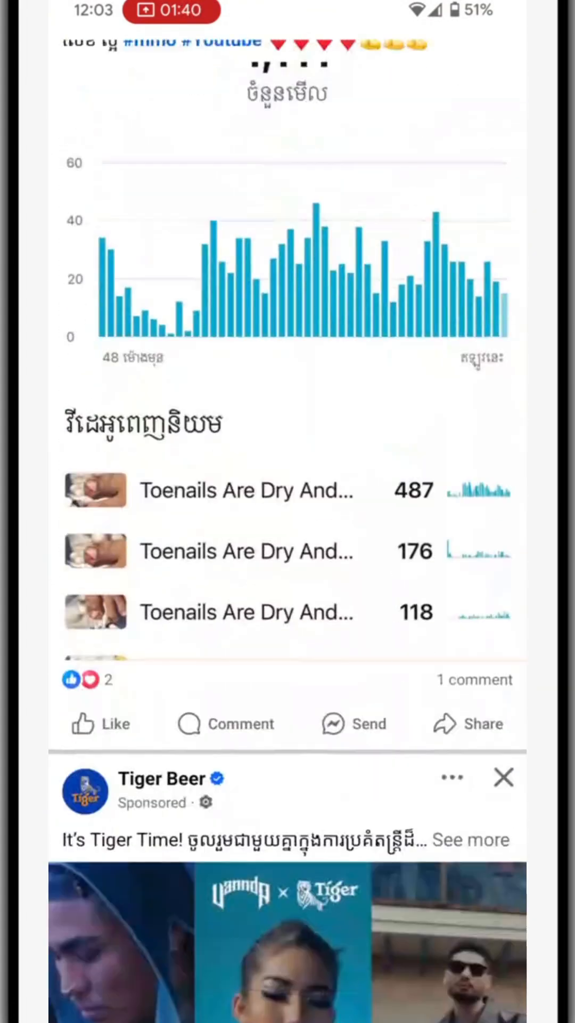